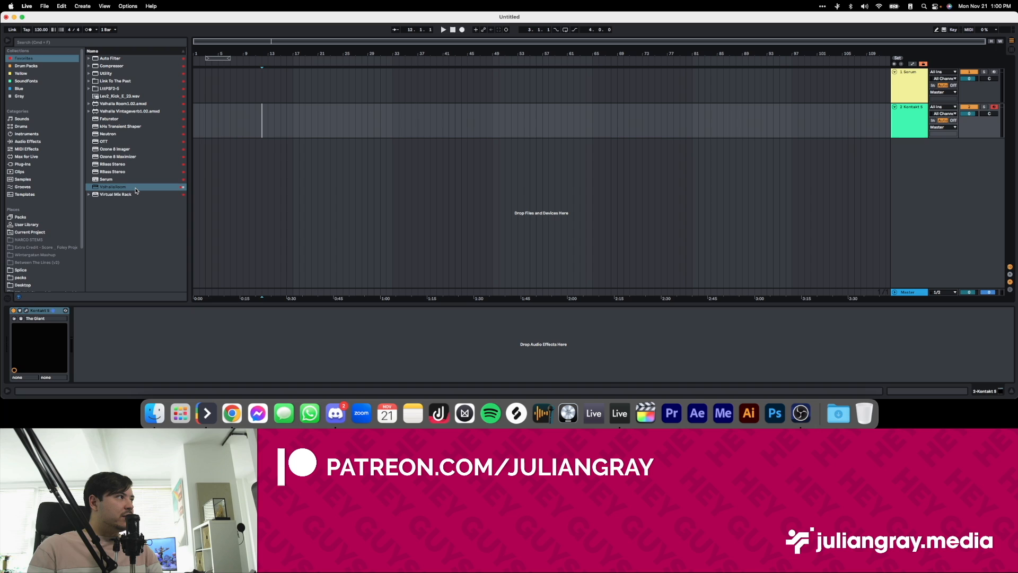
Load ValhallaWrapper onto the Kontakt 5 track and move the ValhallaRoom window aside.
{"action": "double_click", "coordinate": [113, 187]}
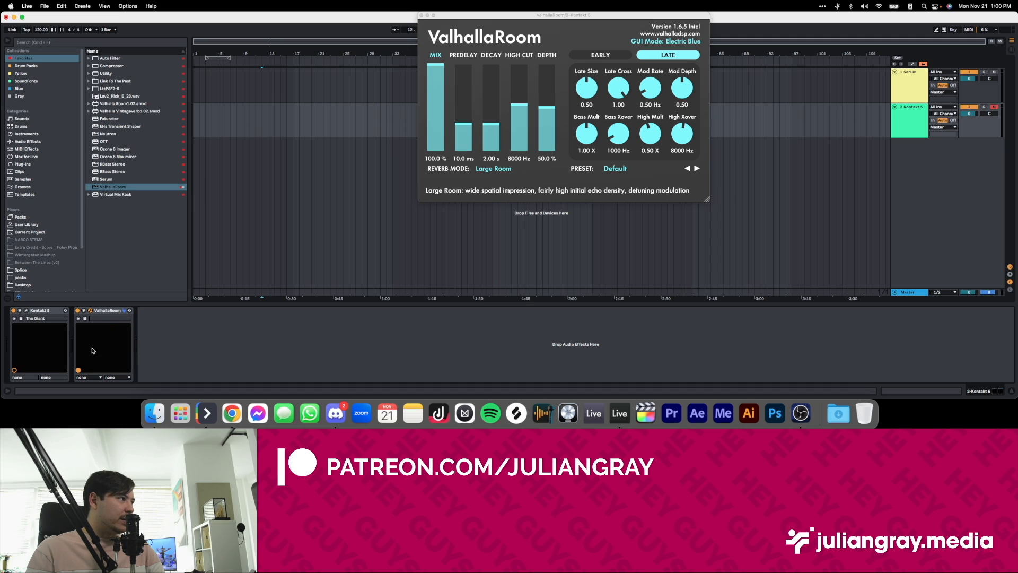
{"action": "mouse_move", "coordinate": [80, 319]}
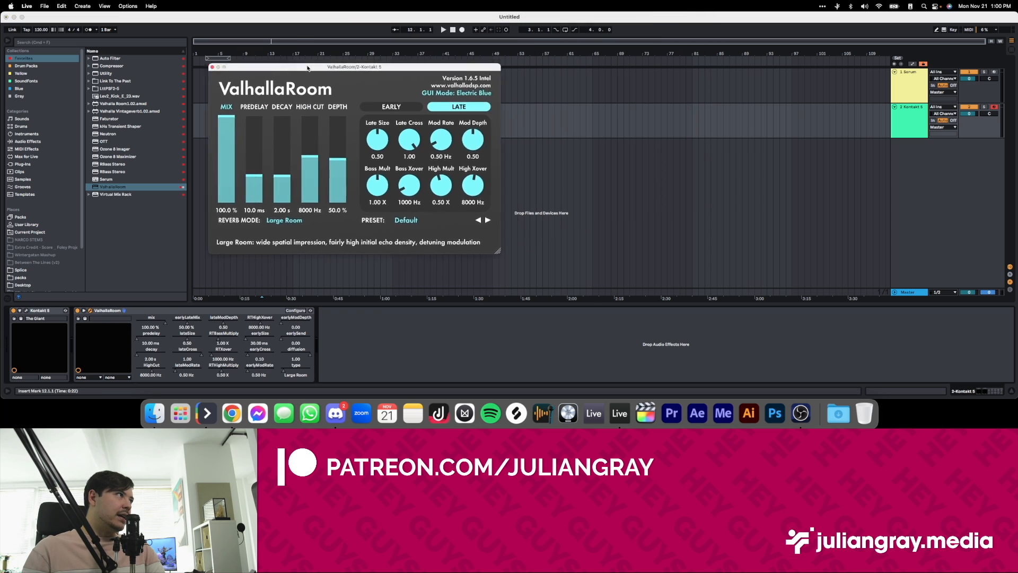
{"action": "left_click_drag", "start_coordinate": [354, 66], "coordinate": [254, 96]}
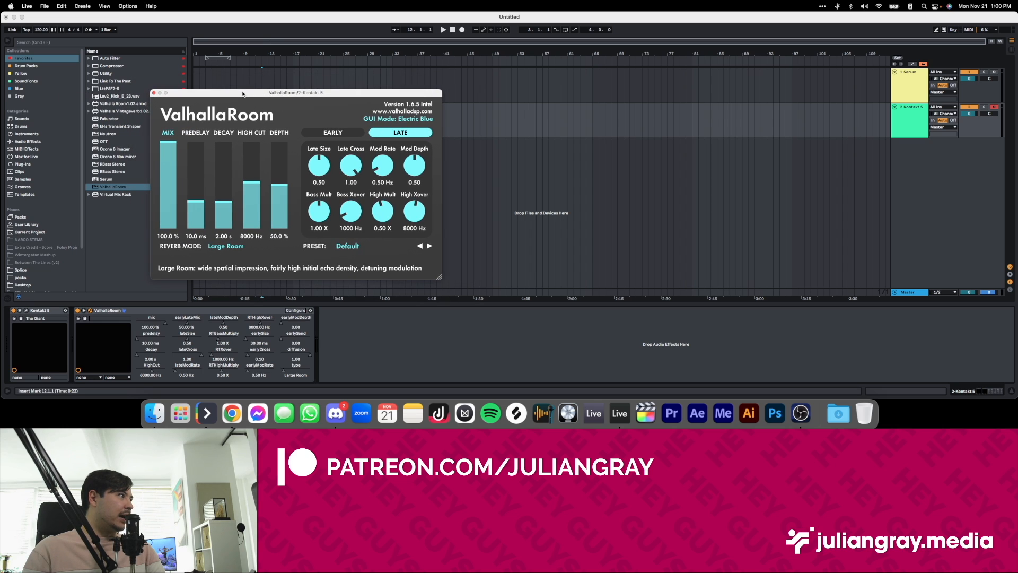
{"action": "mouse_move", "coordinate": [212, 393]}
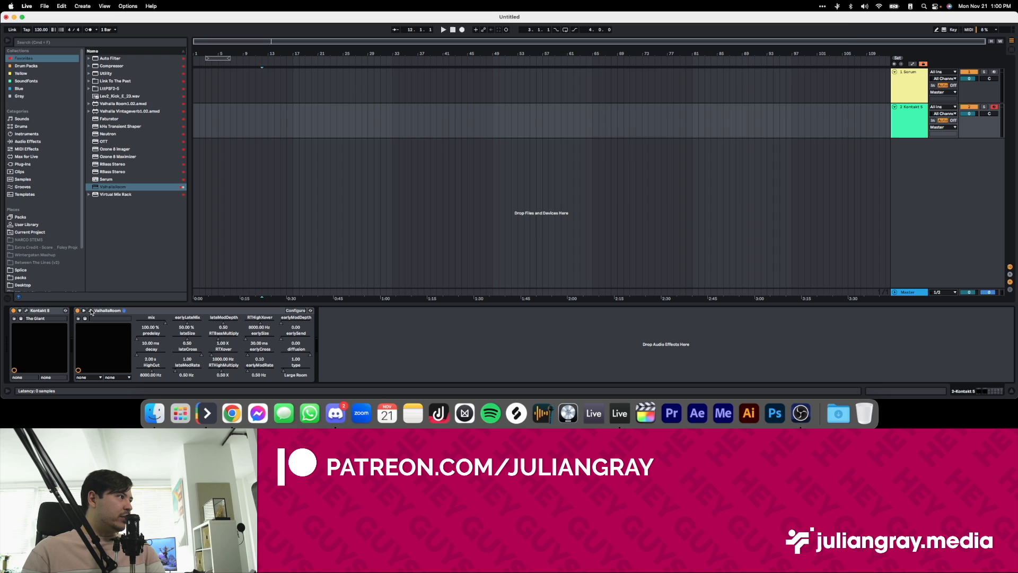
Show the ValhallaRoom interface and lengthen its decay from 2.00 s to 9.55 s.
{"action": "left_click", "coordinate": [84, 310]}
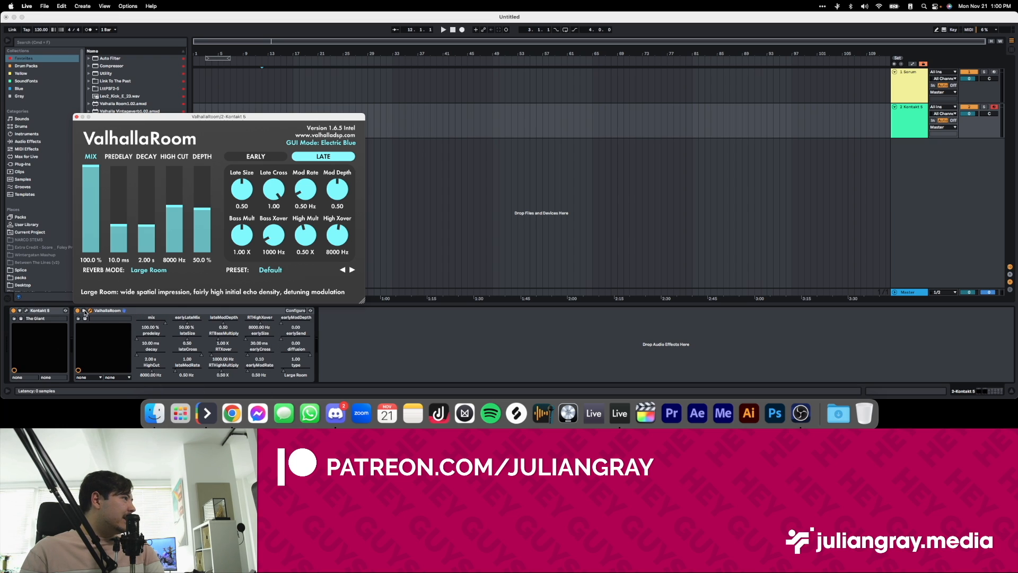
{"action": "left_click_drag", "start_coordinate": [221, 116], "coordinate": [260, 112]}
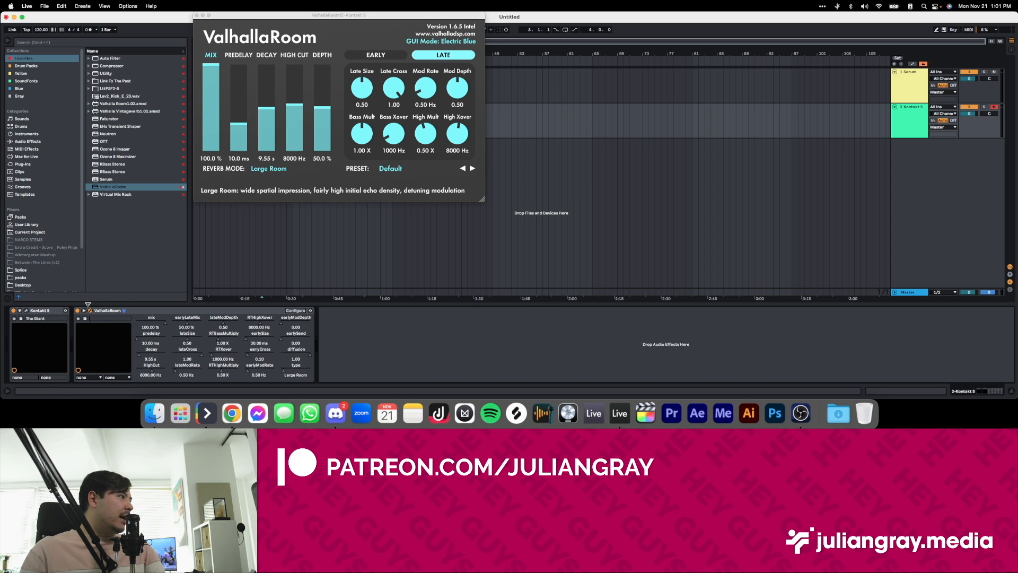
Drop the ValhallaRoom mix to 34%, then bring it back up to 100%.
{"action": "left_click_drag", "start_coordinate": [211, 72], "coordinate": [211, 130]}
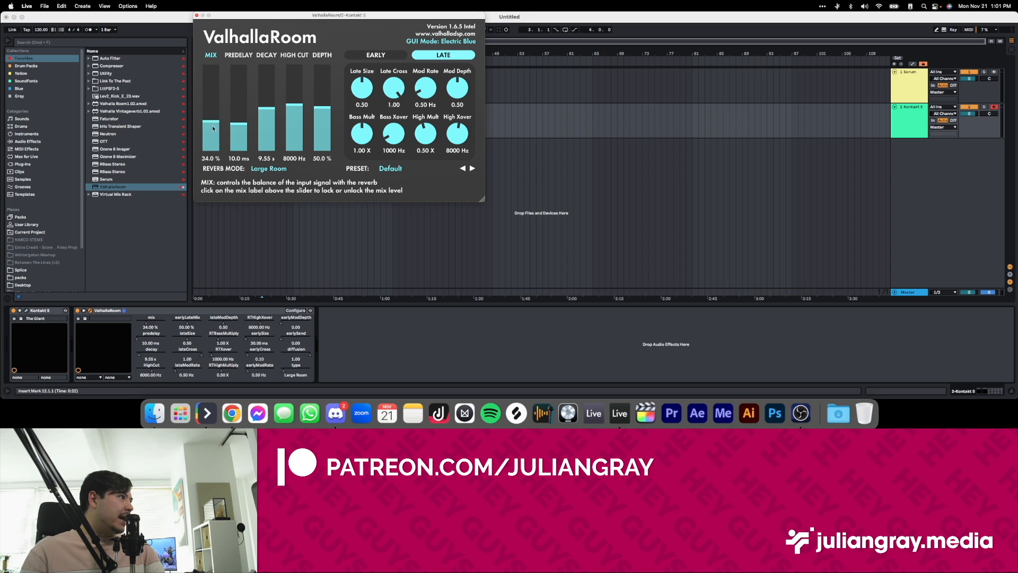
{"action": "left_click_drag", "start_coordinate": [211, 127], "coordinate": [211, 64]}
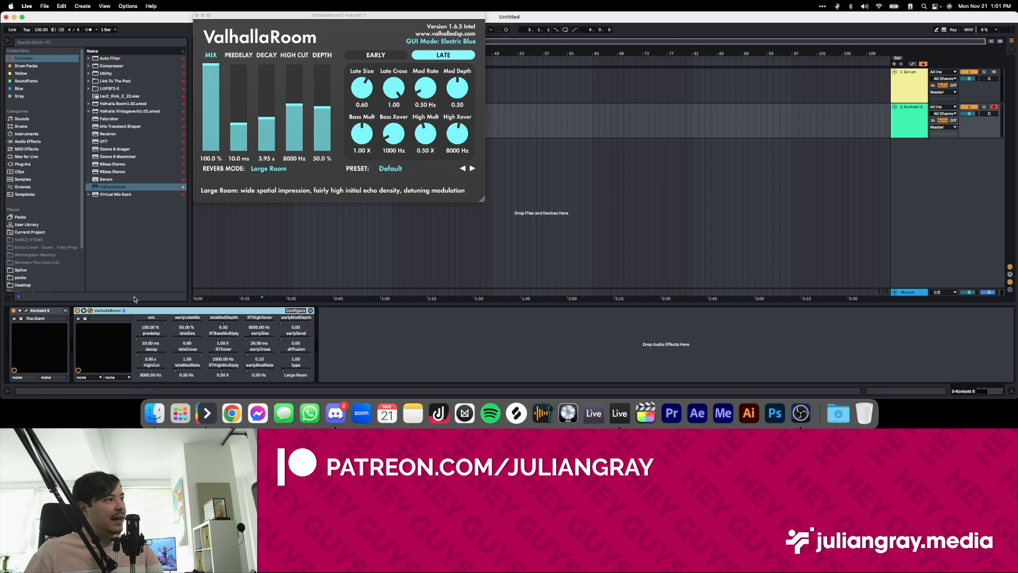
{"action": "mouse_move", "coordinate": [277, 318]}
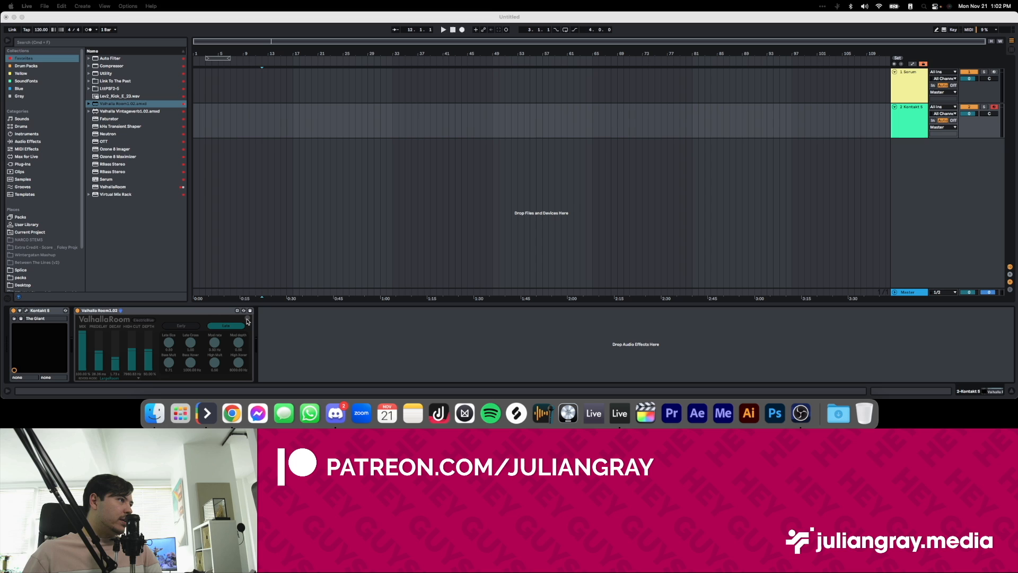
Set the Valhalla Room1.00 mix to 100% in its plug-in window, then load ValhallaRoom from the browser.
{"action": "left_click", "coordinate": [248, 310]}
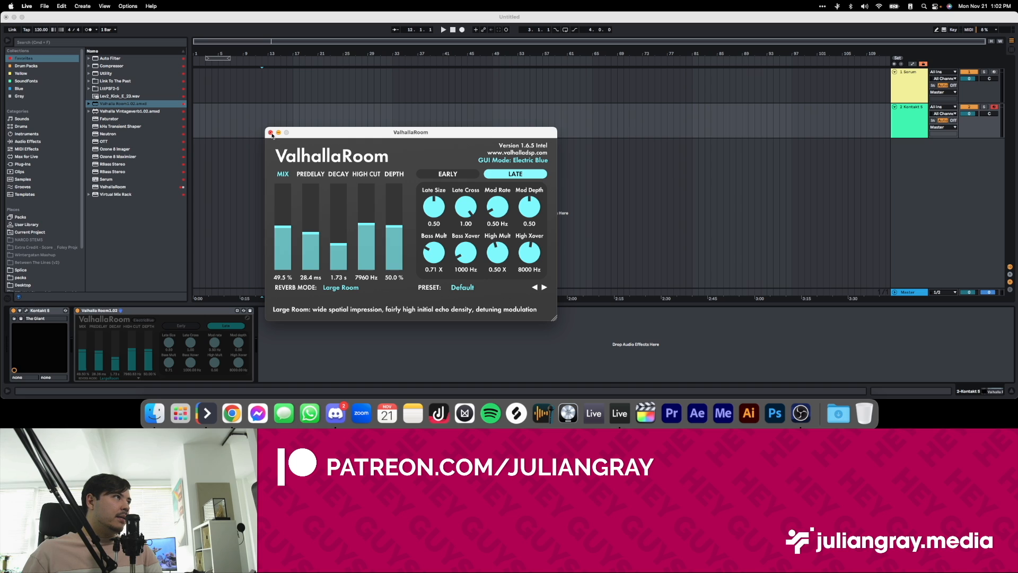
{"action": "left_click", "coordinate": [271, 132]}
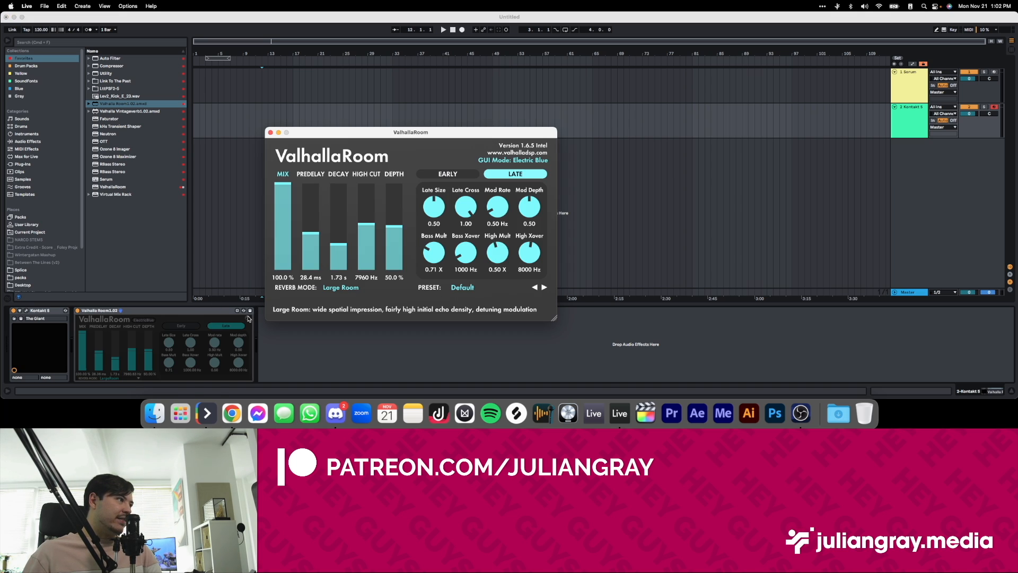
{"action": "left_click", "coordinate": [271, 132]}
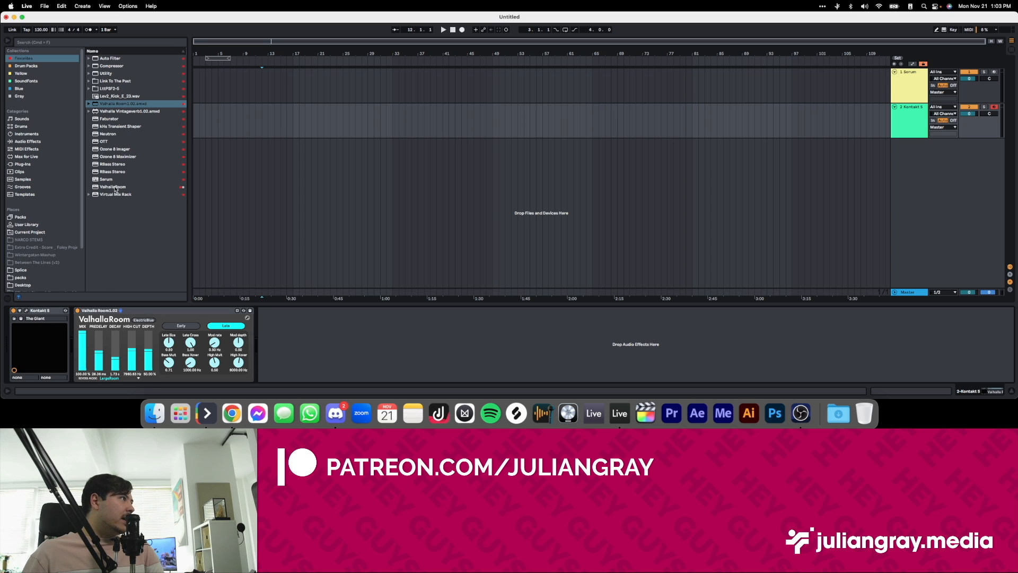
{"action": "double_click", "coordinate": [112, 187]}
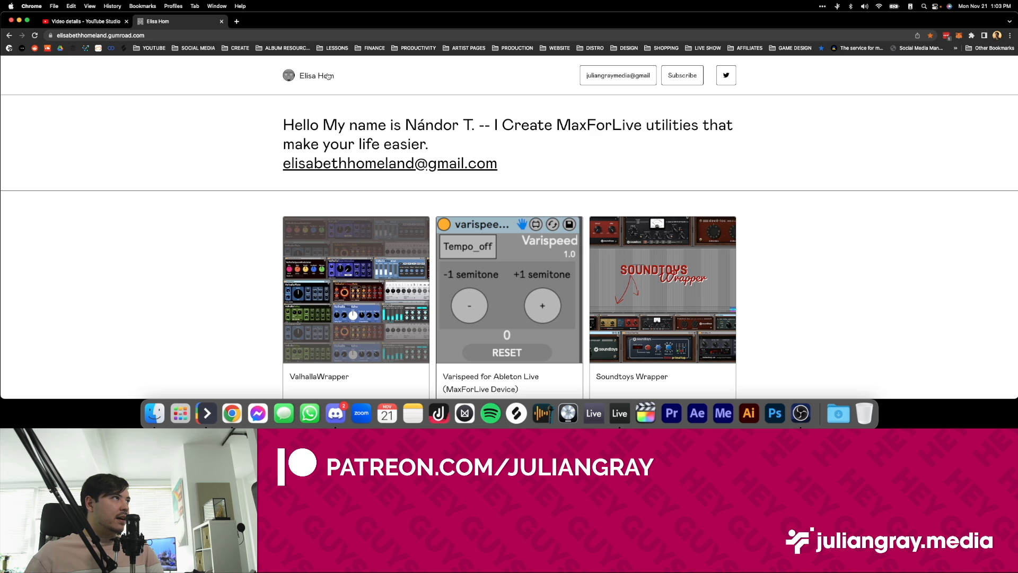
Browse the creator's Gumroad store, then open the ValhallaWrapper product page and scroll down.
{"action": "double_click", "coordinate": [419, 124]}
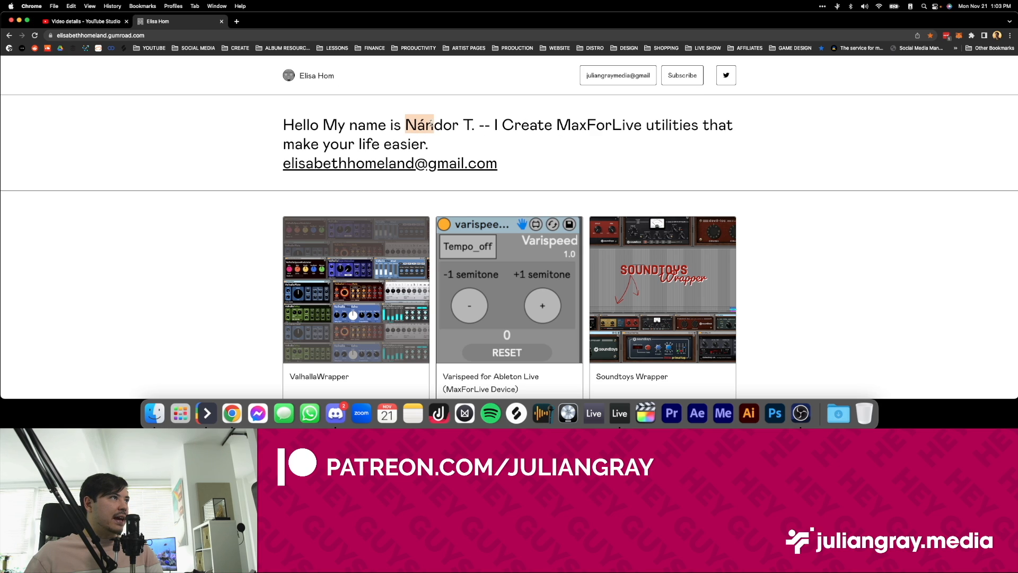
{"action": "left_click_drag", "start_coordinate": [422, 124], "coordinate": [474, 124]}
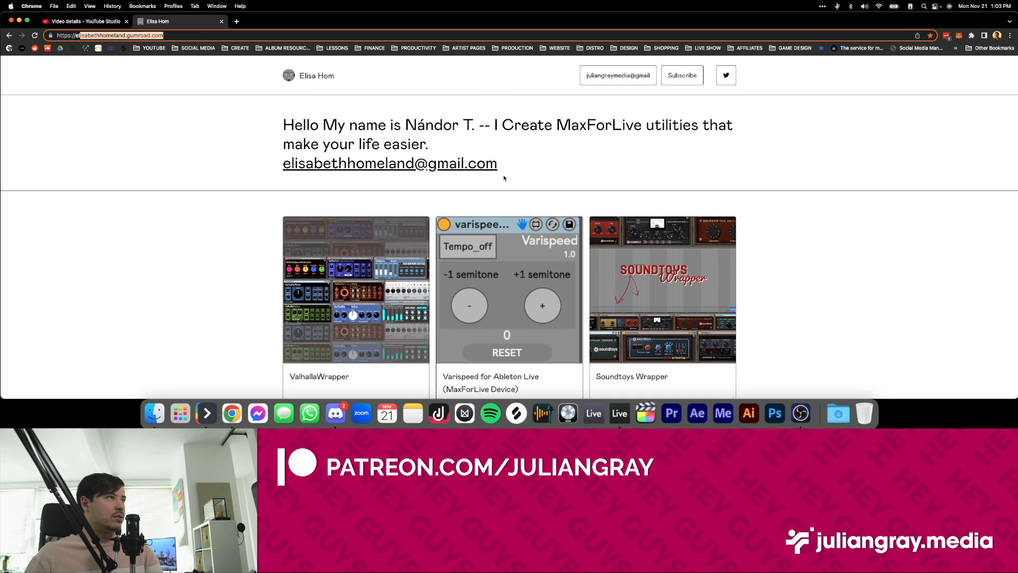
{"action": "scroll", "scroll_direction": "down", "scroll_amount": 3}
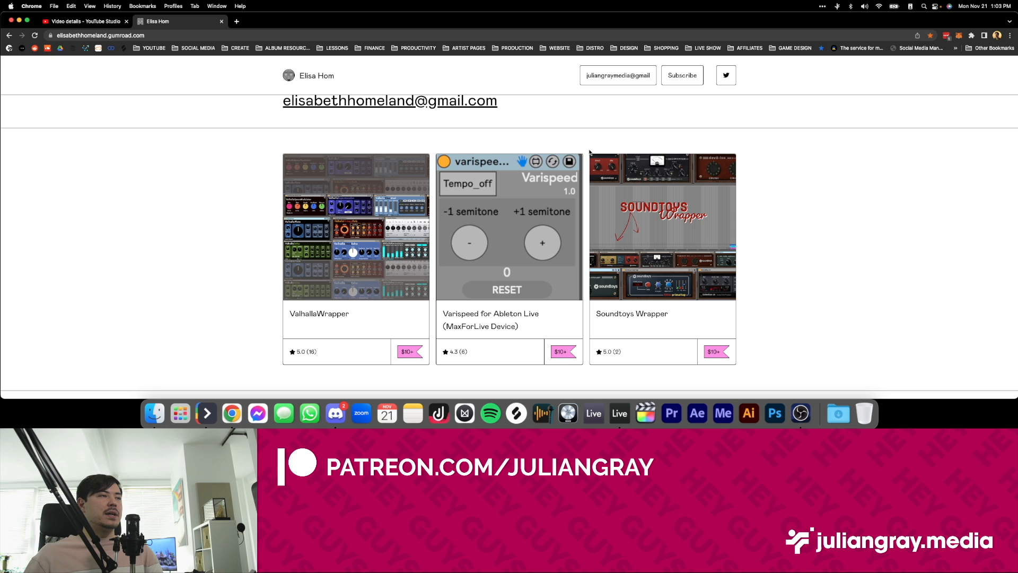
{"action": "scroll", "scroll_direction": "down", "scroll_amount": 3}
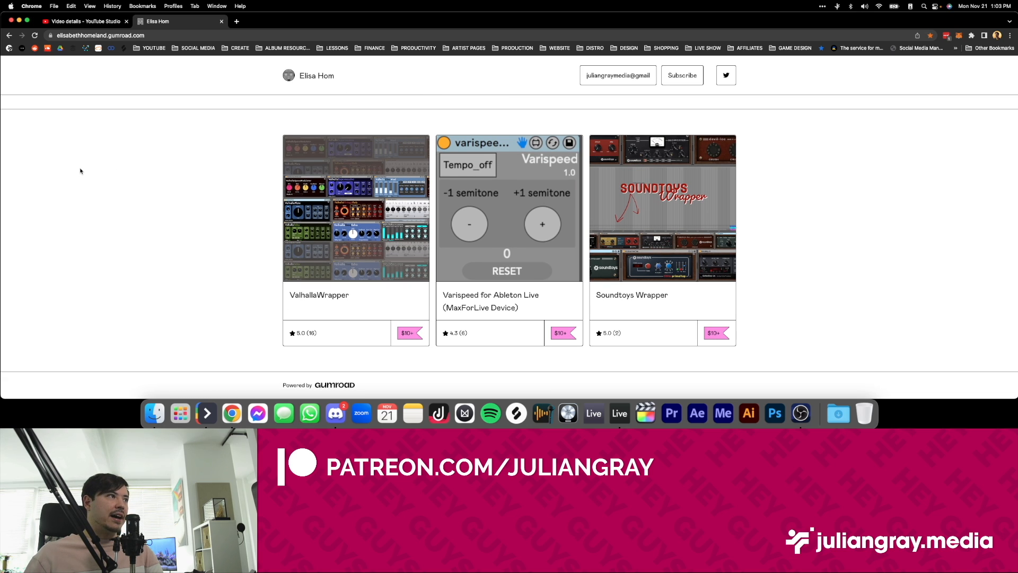
{"action": "mouse_move", "coordinate": [105, 165]}
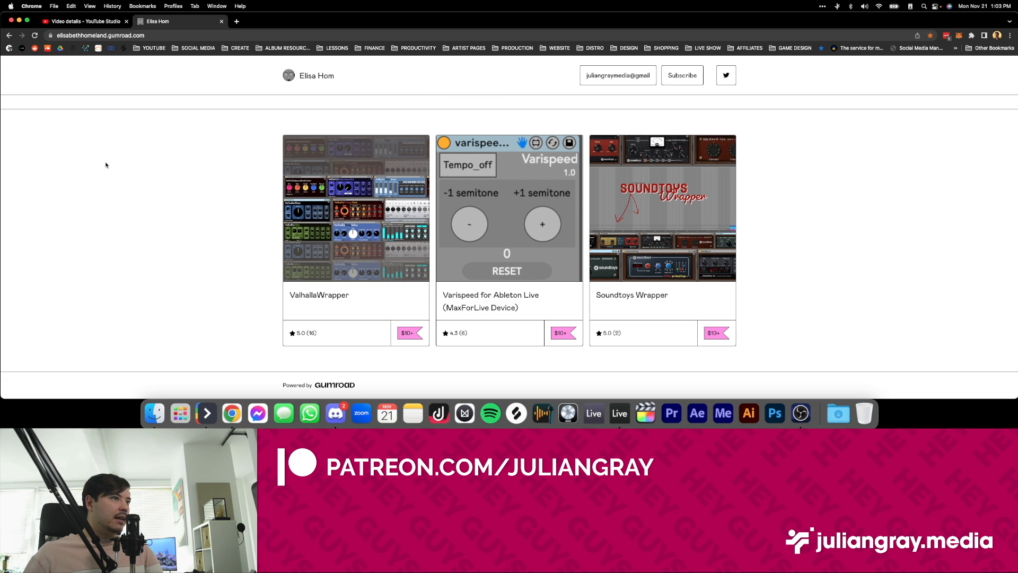
{"action": "mouse_move", "coordinate": [327, 295]}
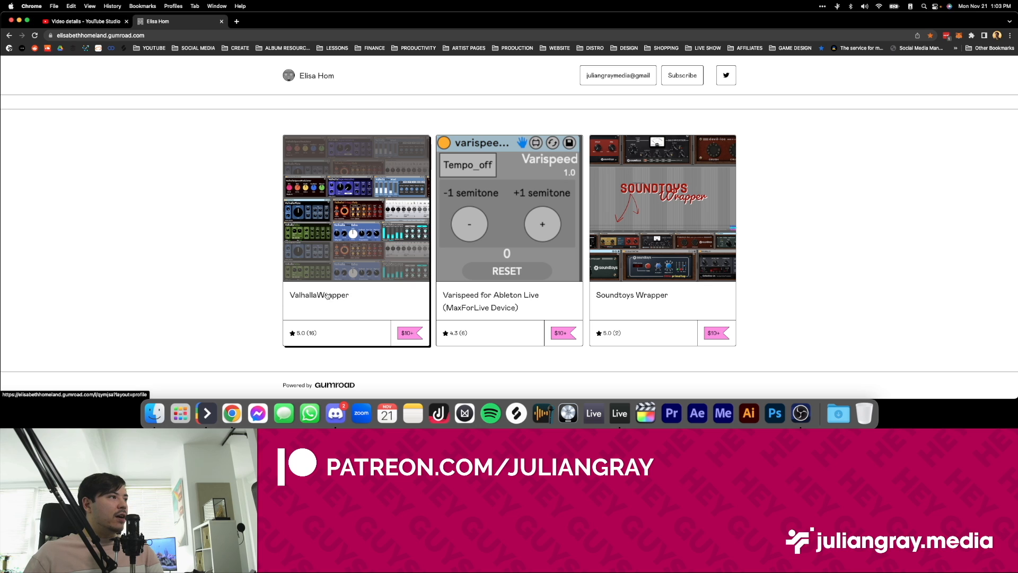
{"action": "mouse_move", "coordinate": [414, 219]}
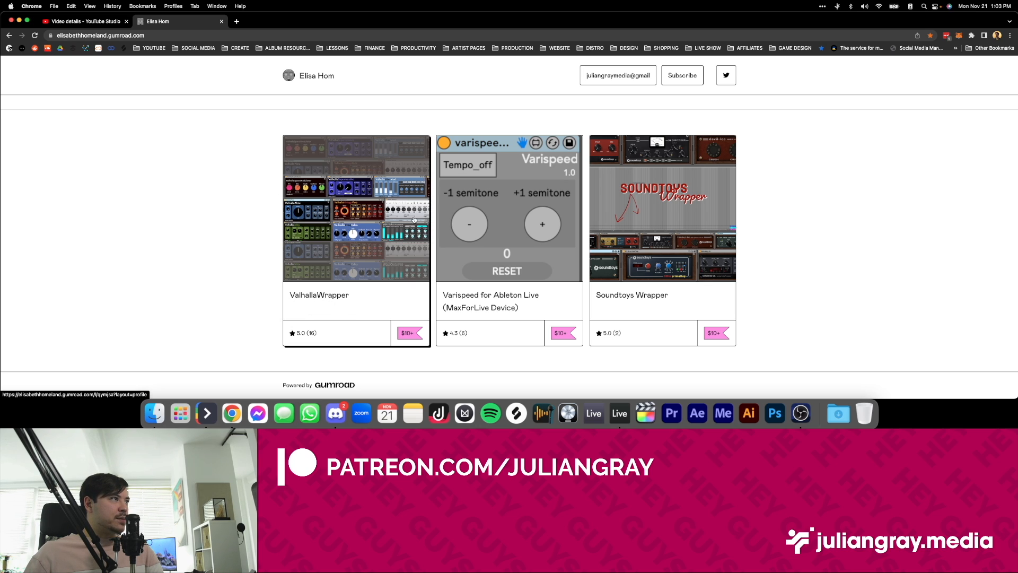
{"action": "mouse_move", "coordinate": [711, 367]}
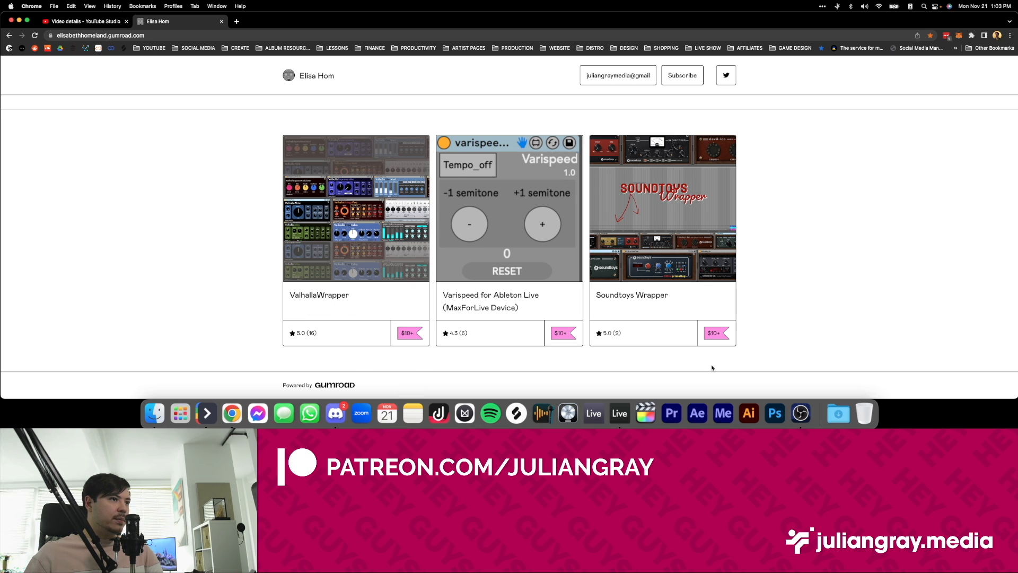
{"action": "mouse_move", "coordinate": [175, 279]}
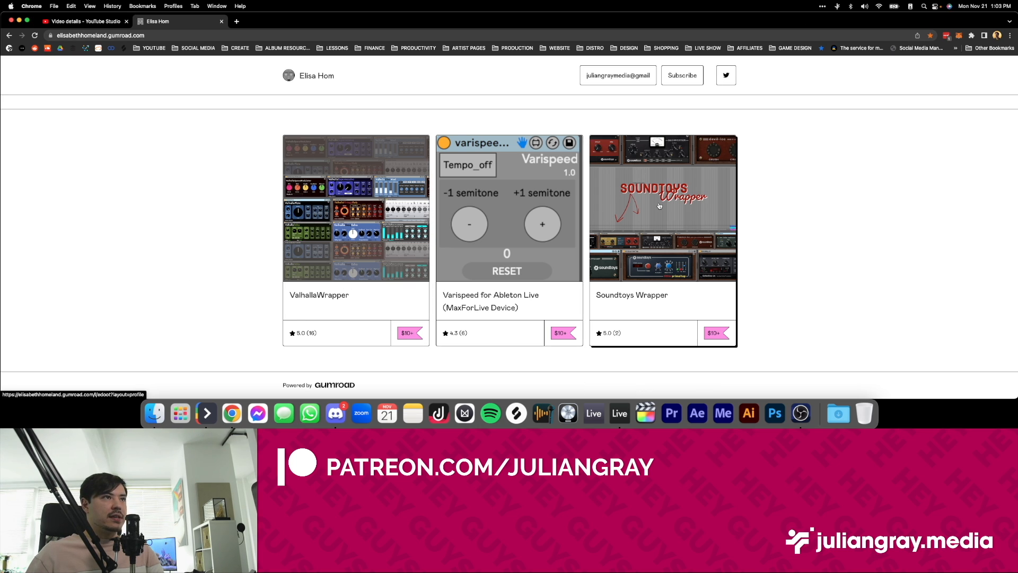
{"action": "mouse_move", "coordinate": [647, 128]}
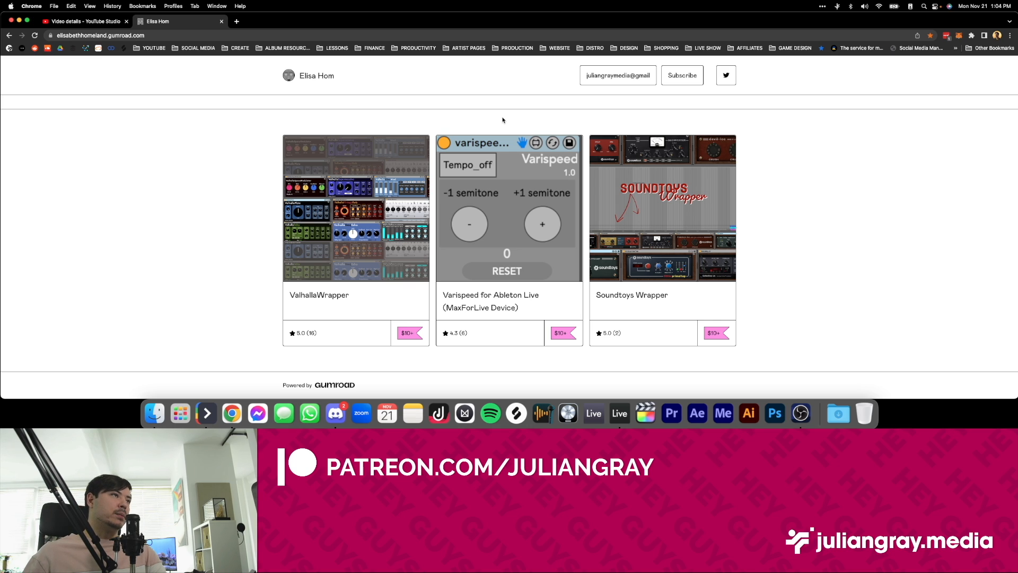
{"action": "mouse_move", "coordinate": [684, 125]}
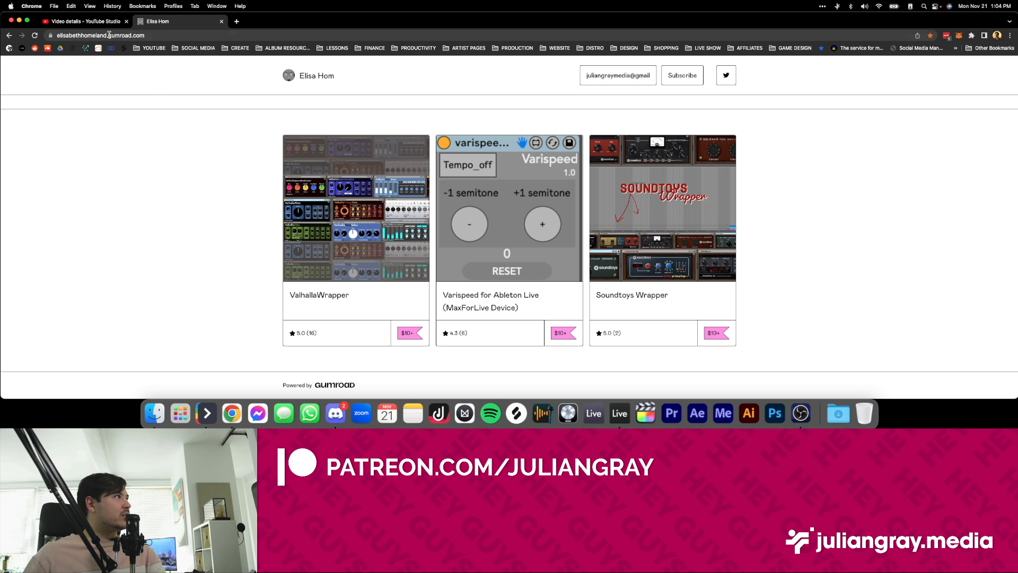
{"action": "mouse_move", "coordinate": [566, 207]}
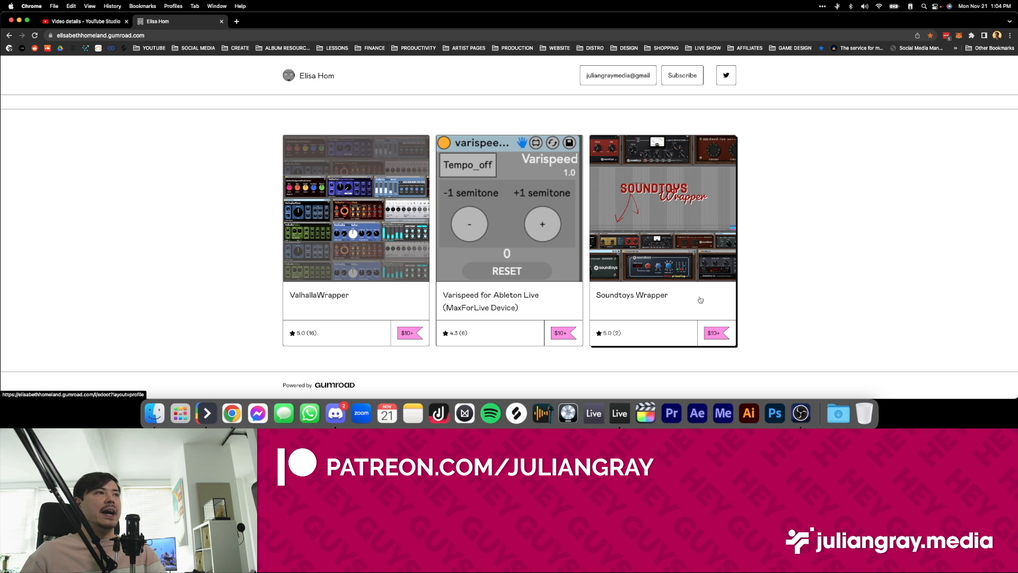
{"action": "mouse_move", "coordinate": [345, 165]}
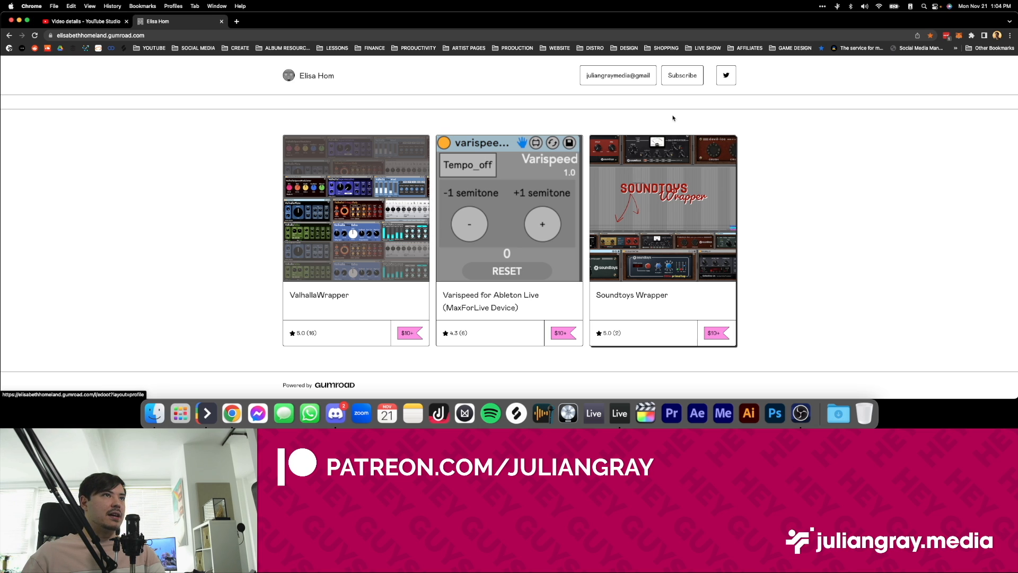
{"action": "mouse_move", "coordinate": [444, 119]}
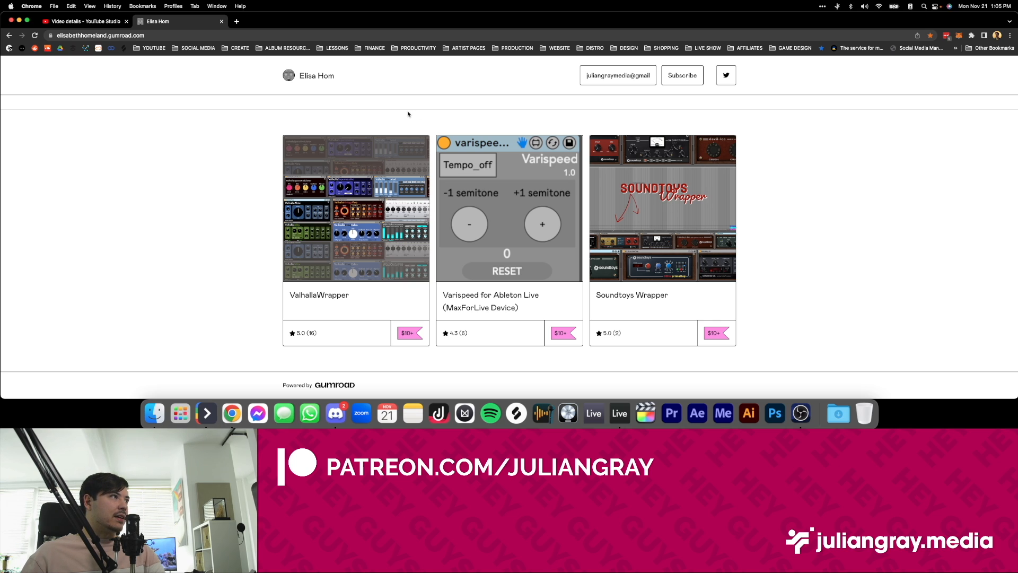
{"action": "mouse_move", "coordinate": [621, 146]}
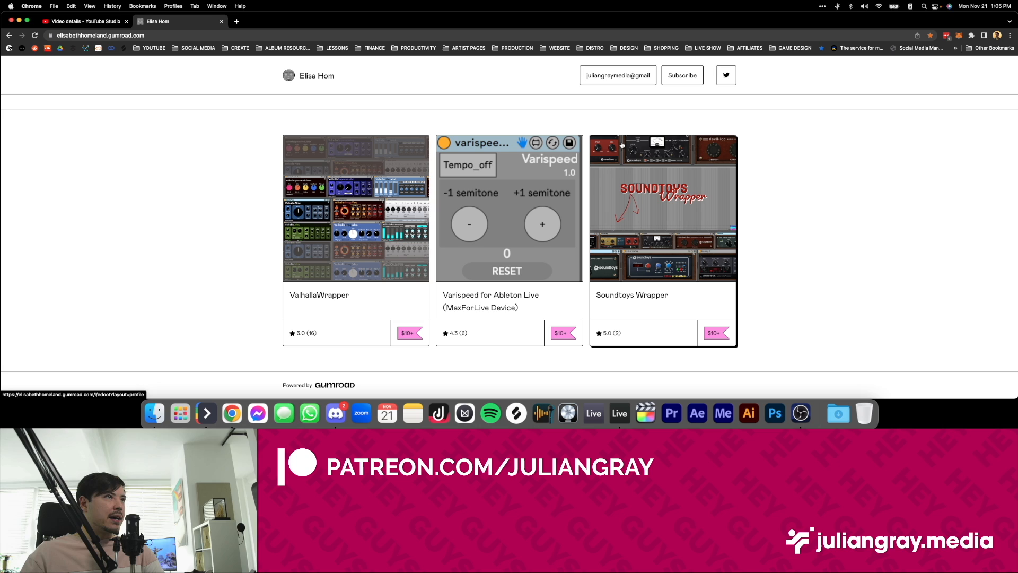
{"action": "mouse_move", "coordinate": [372, 123]}
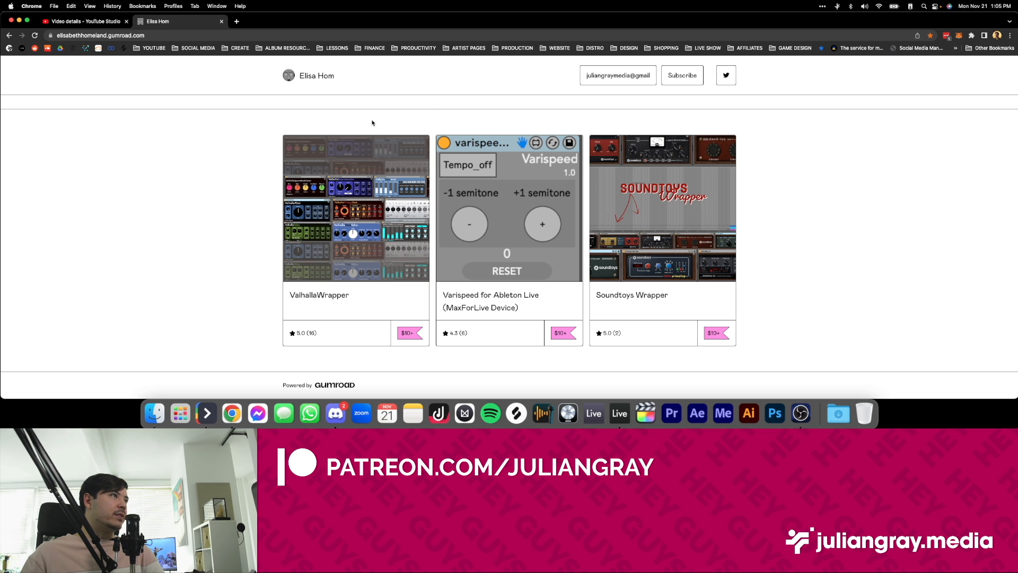
{"action": "mouse_move", "coordinate": [344, 189]}
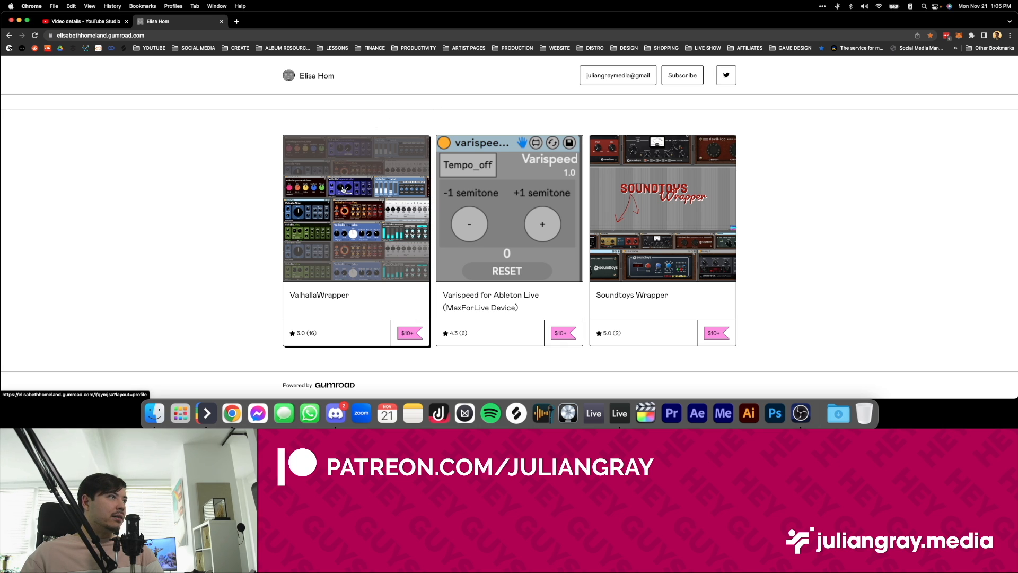
{"action": "left_click", "coordinate": [356, 208]}
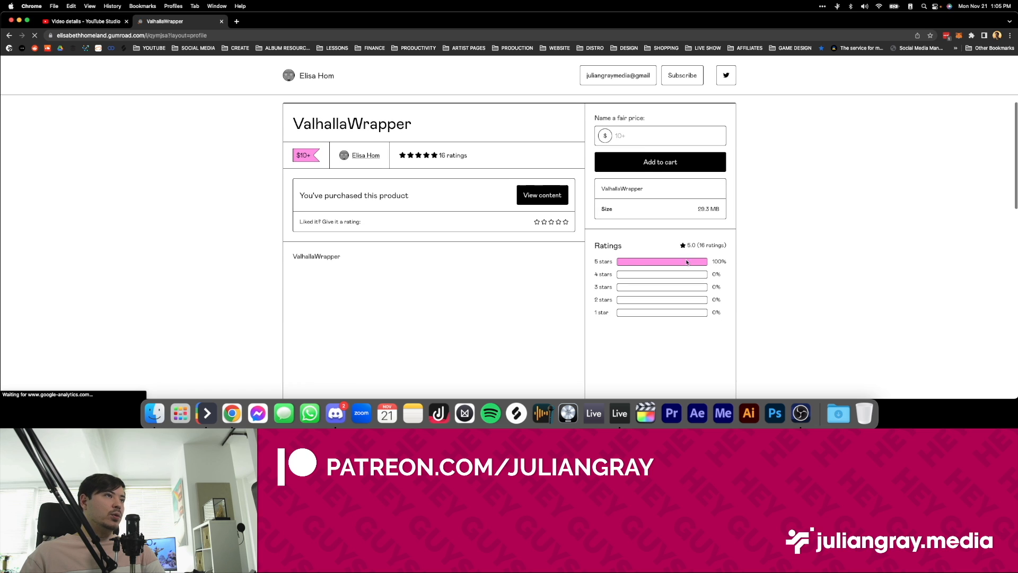
{"action": "scroll", "scroll_direction": "down", "scroll_amount": 3}
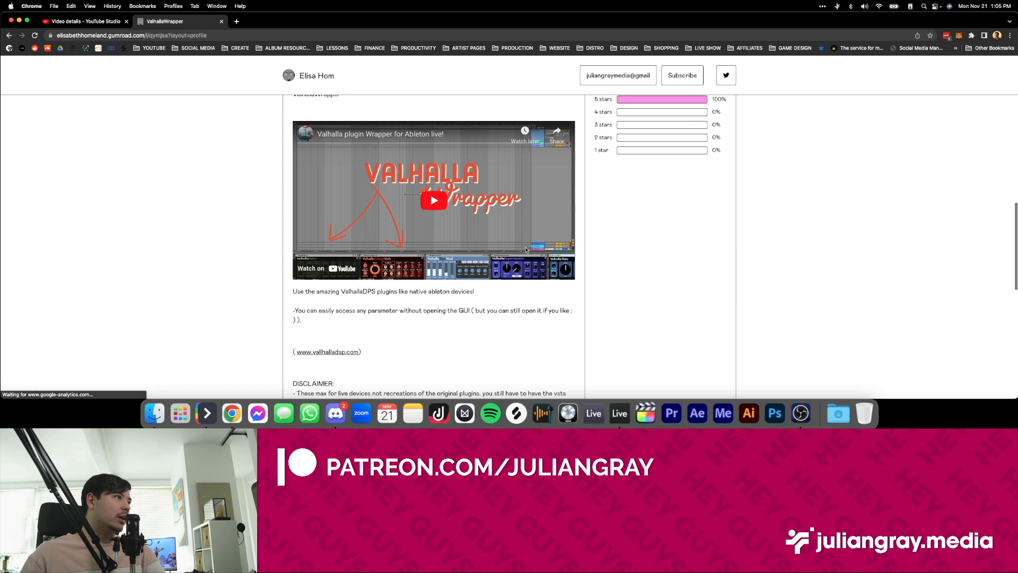